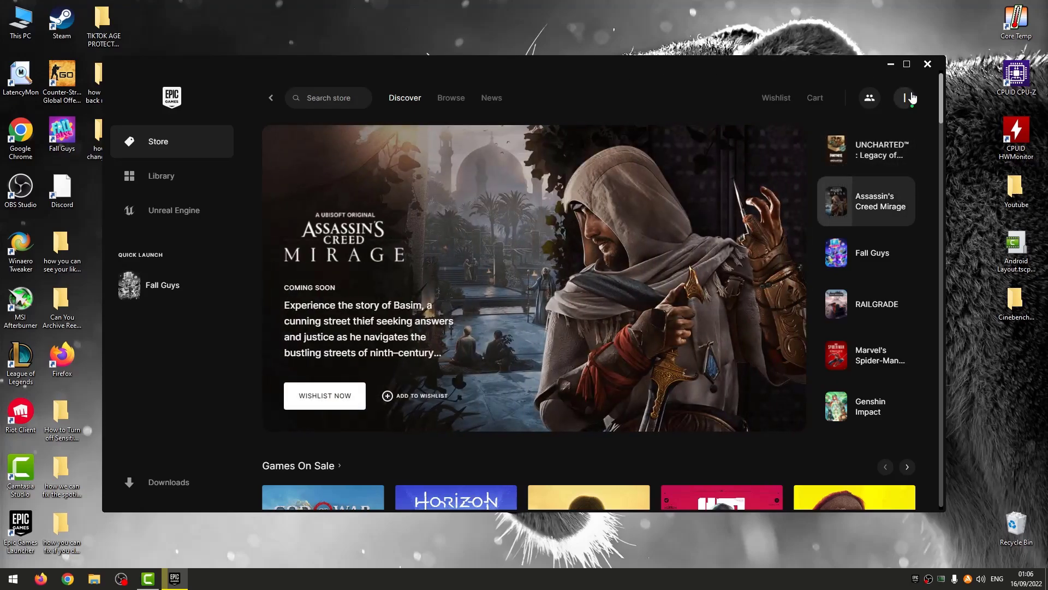
Reach the launcher Settings page from the profile menu.
click(904, 97)
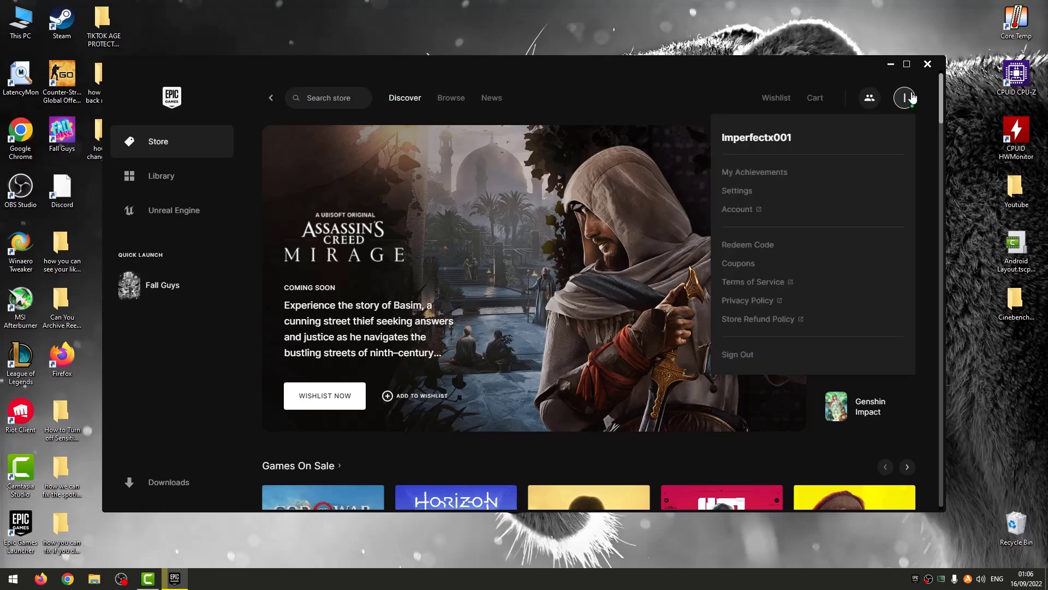
mouse_move(884, 94)
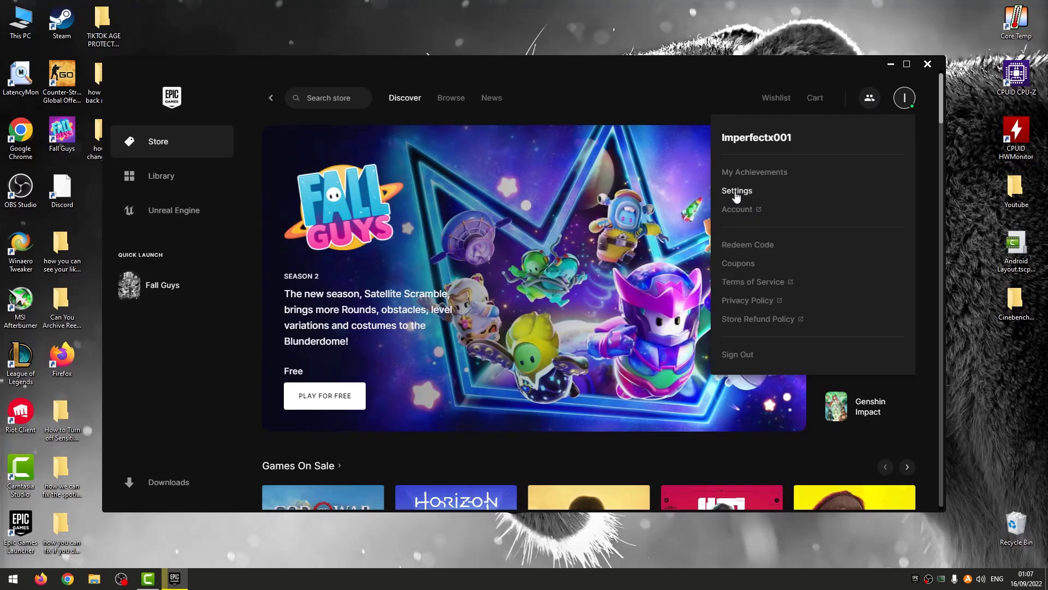
click(737, 194)
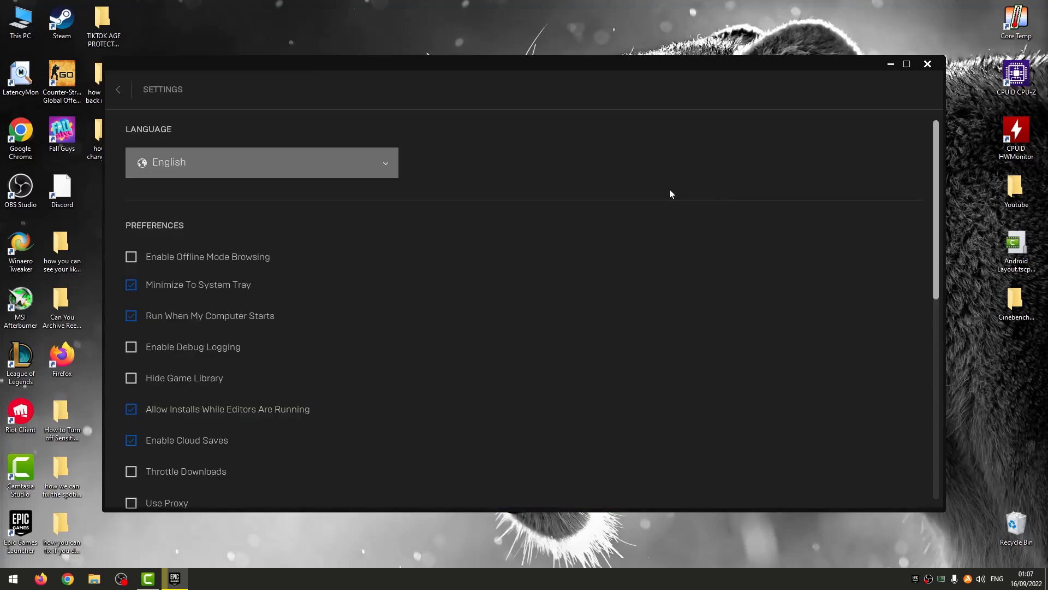
mouse_move(167, 190)
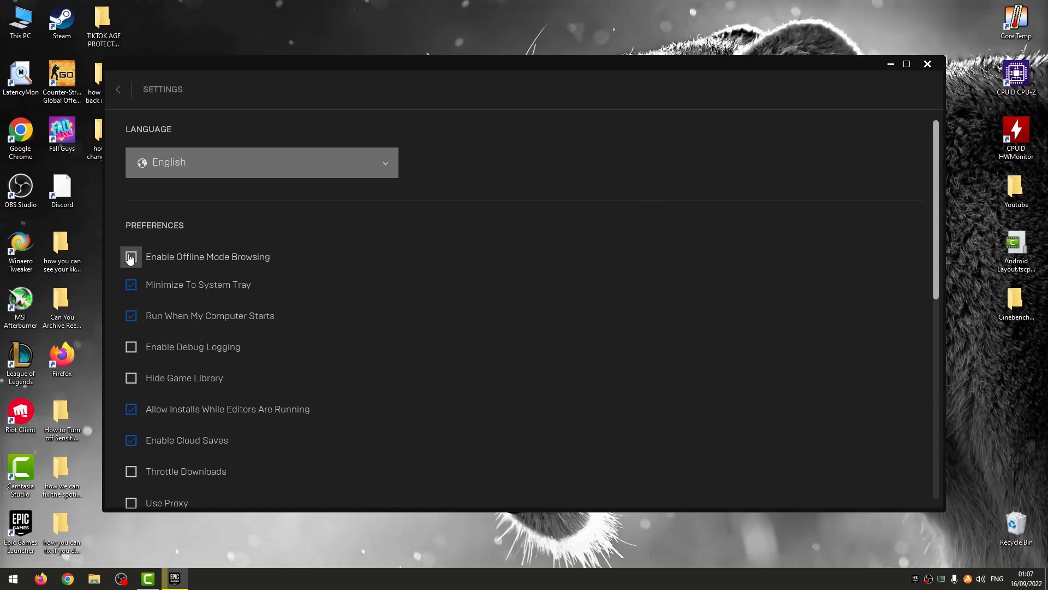
Check 'Enable Offline Mode Browsing' under Preferences.
click(131, 257)
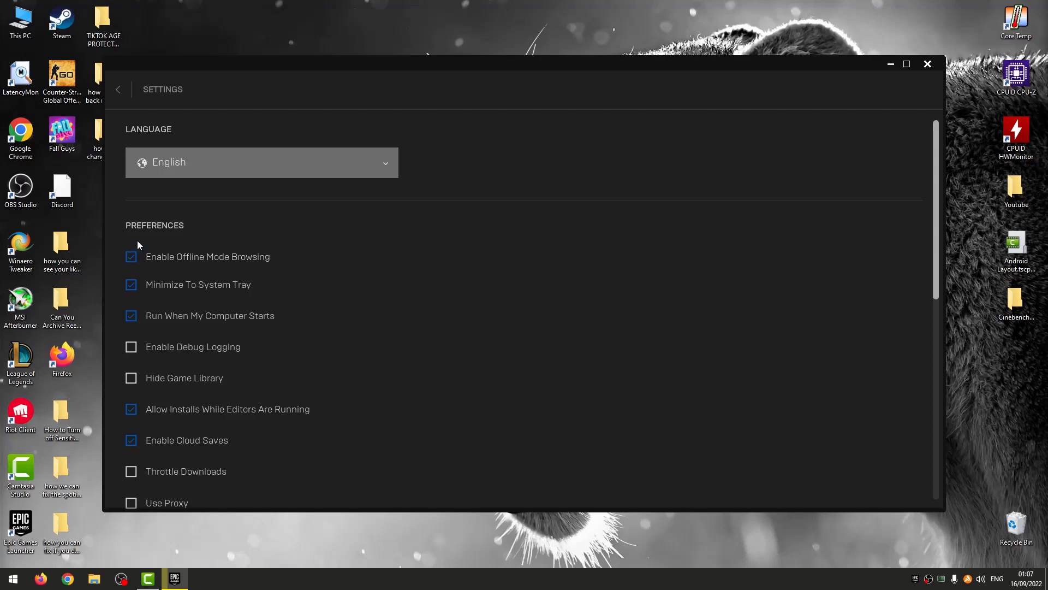
mouse_move(102, 120)
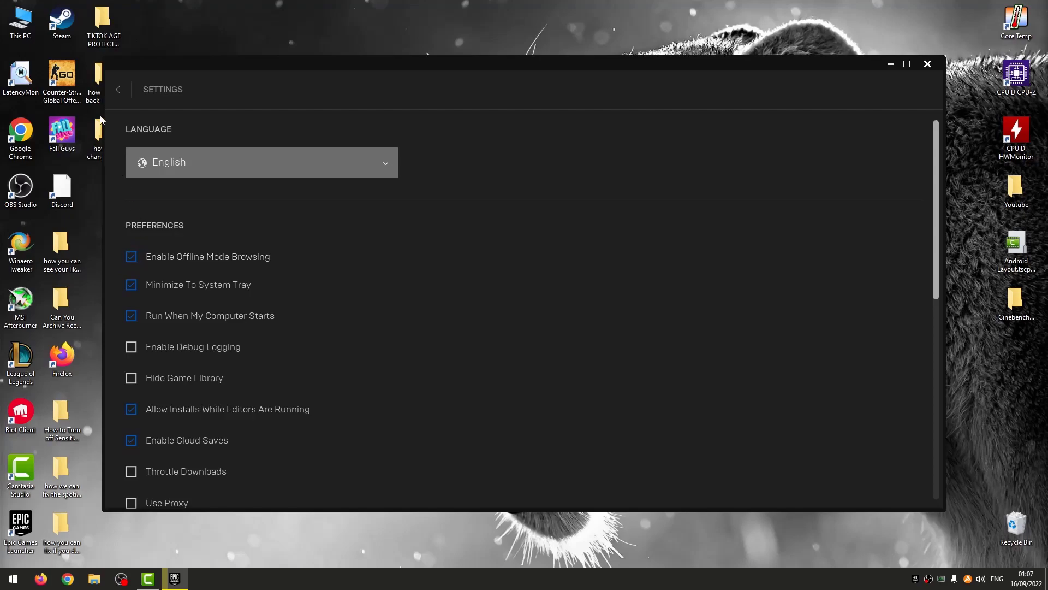